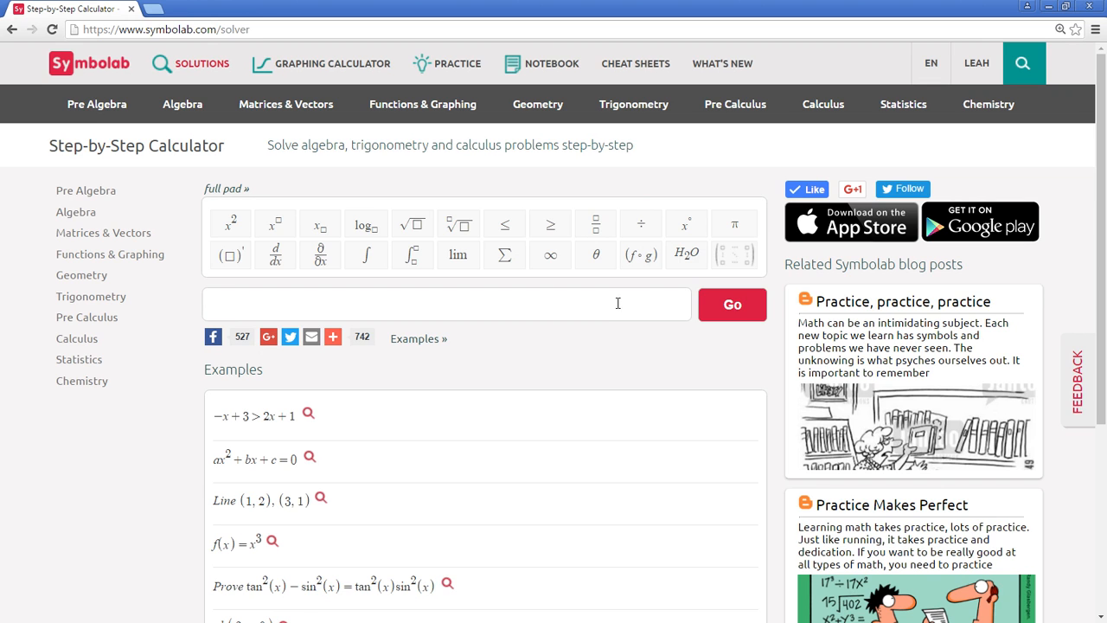
pyautogui.moveTo(612, 258)
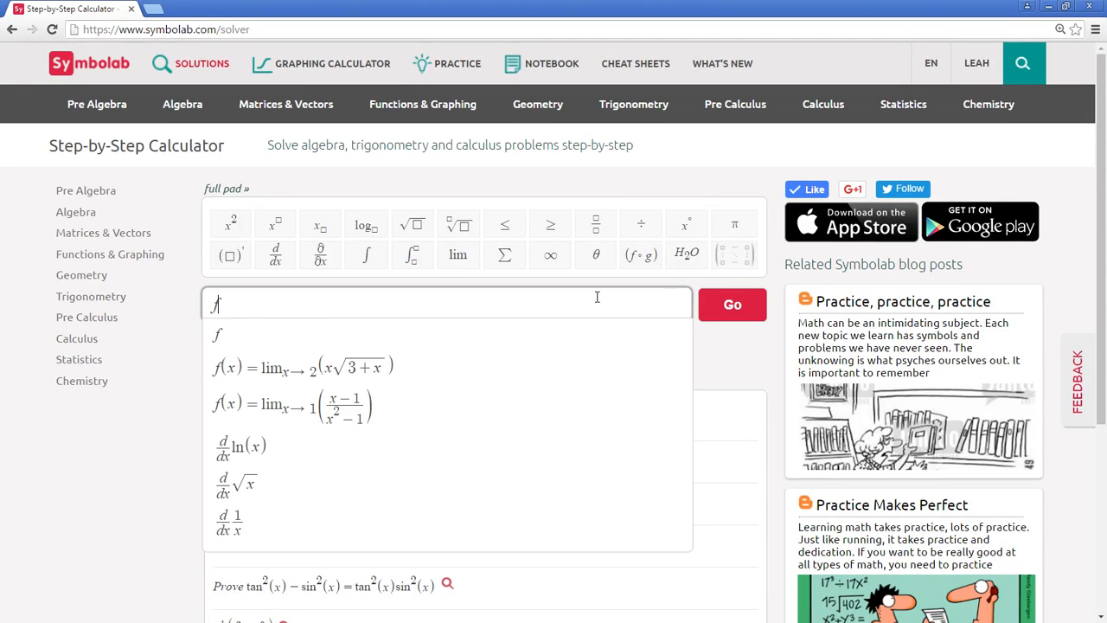
# Enter the expression factor x^2+4x+4 into the problem box
pyautogui.write('factor x^2+4x+')
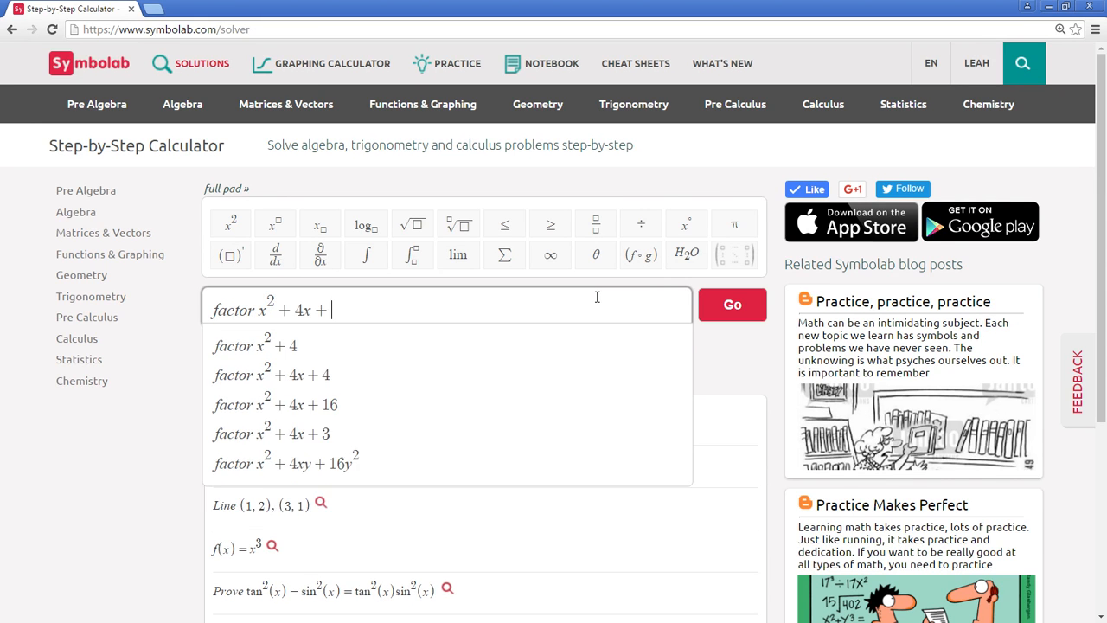
pyautogui.write('4')
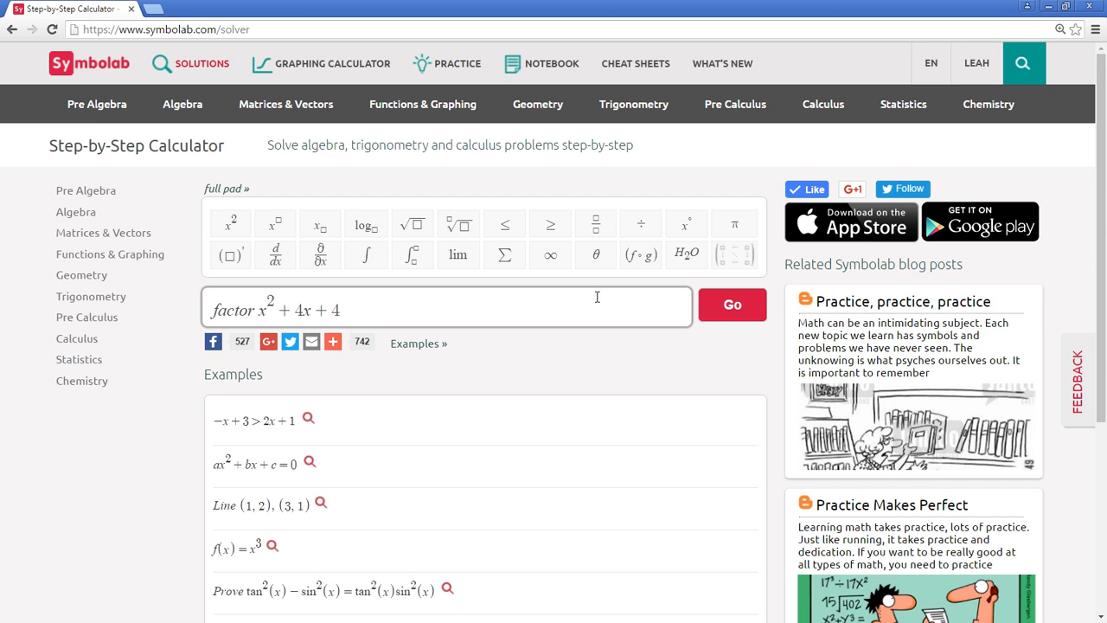
# Solve to get x^2+4x+4 factored as (x+2)^2 and review the grouping steps
pyautogui.click(732, 304)
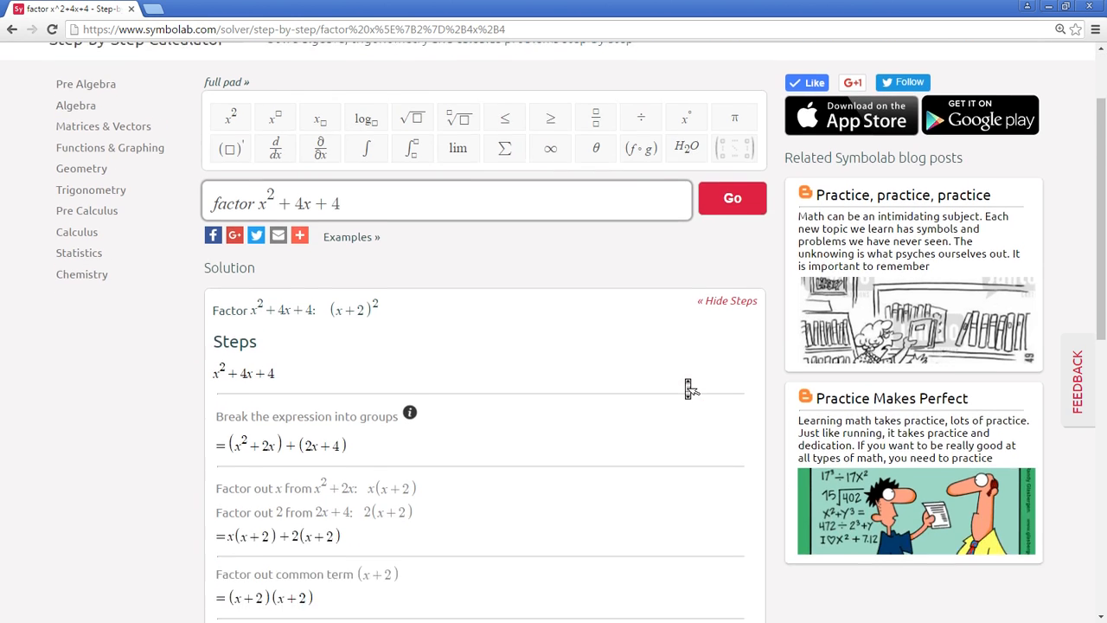
pyautogui.scroll(-3)
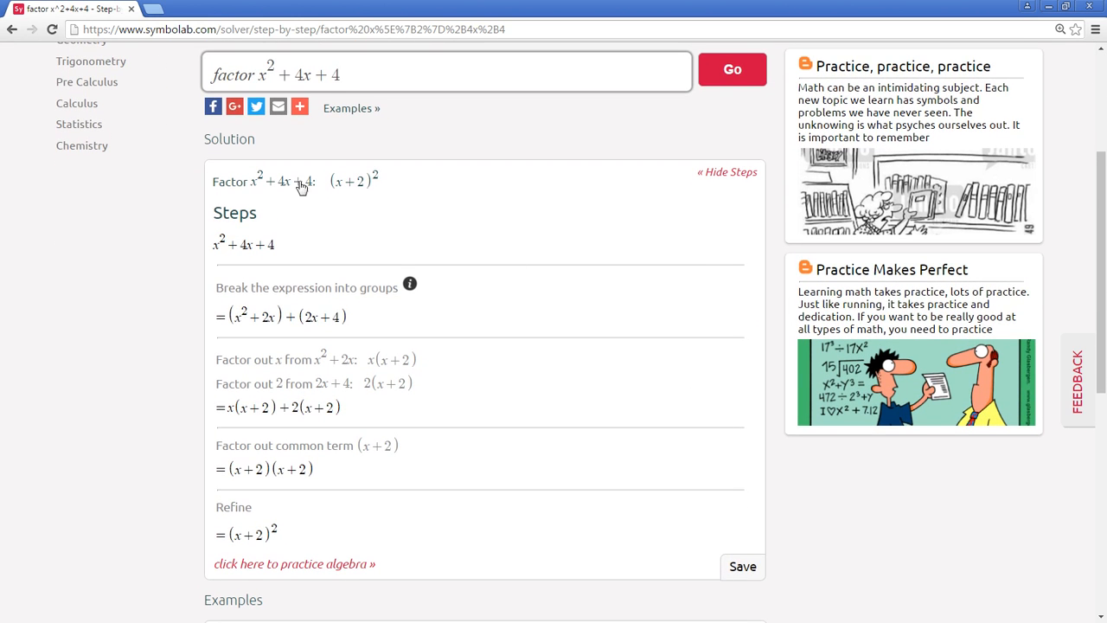
pyautogui.moveTo(329, 197)
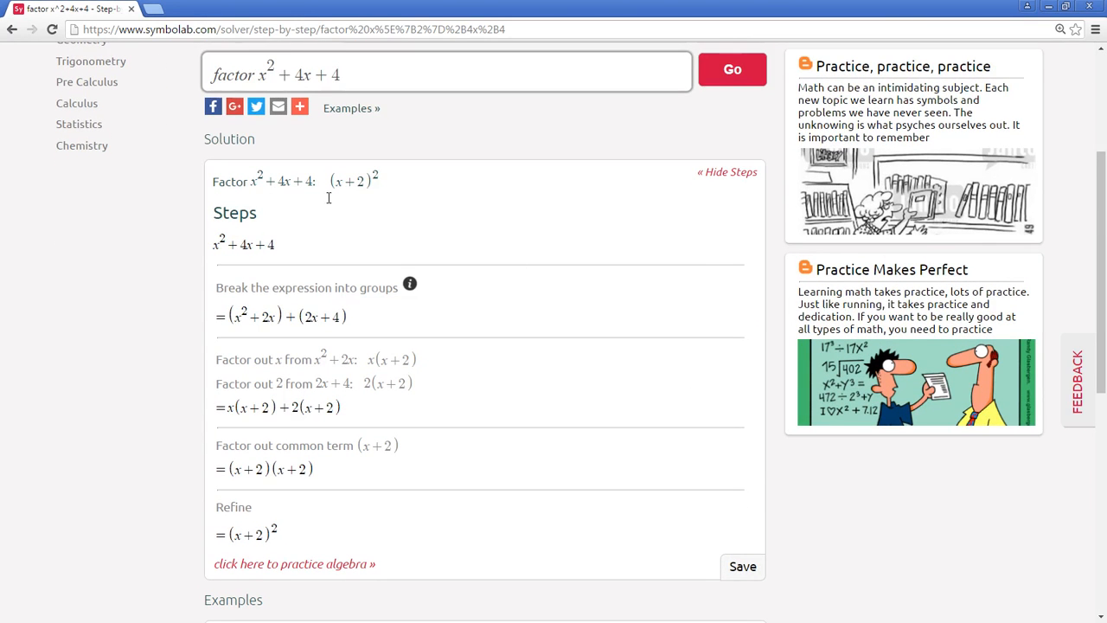
pyautogui.moveTo(339, 232)
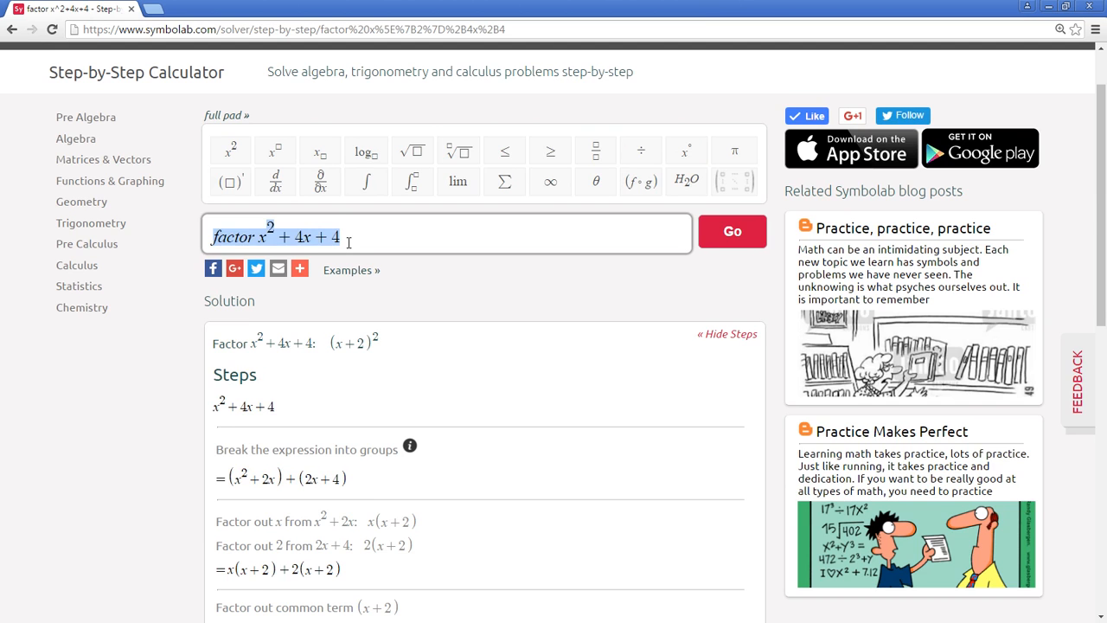
# Replace the problem with the derivative d/dx(x^2+sinx)
pyautogui.click(275, 181)
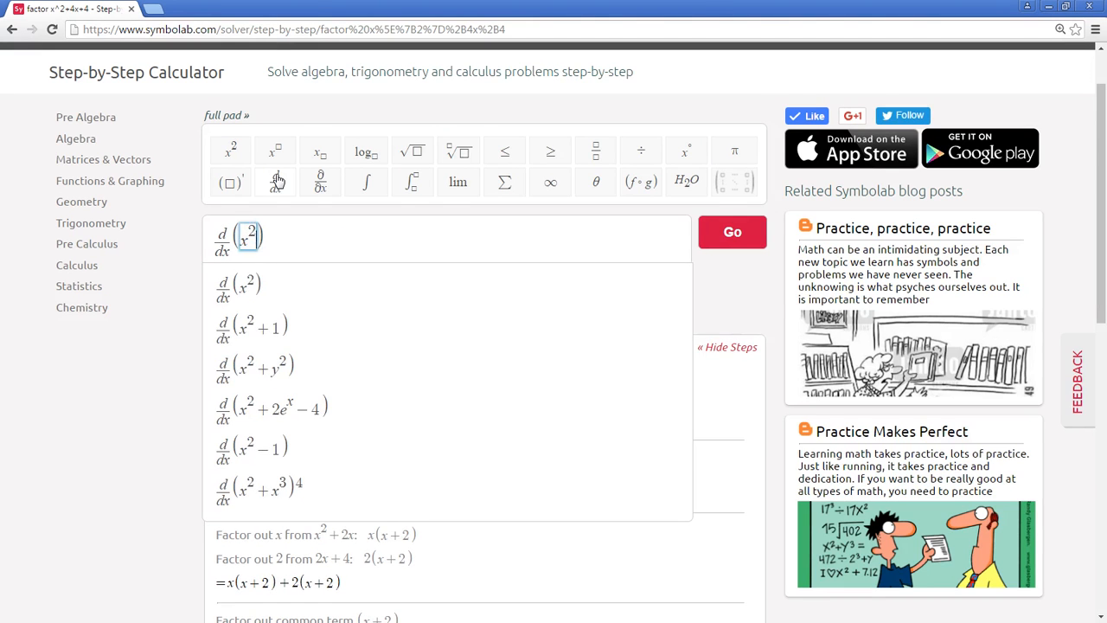
pyautogui.write('+sinx')
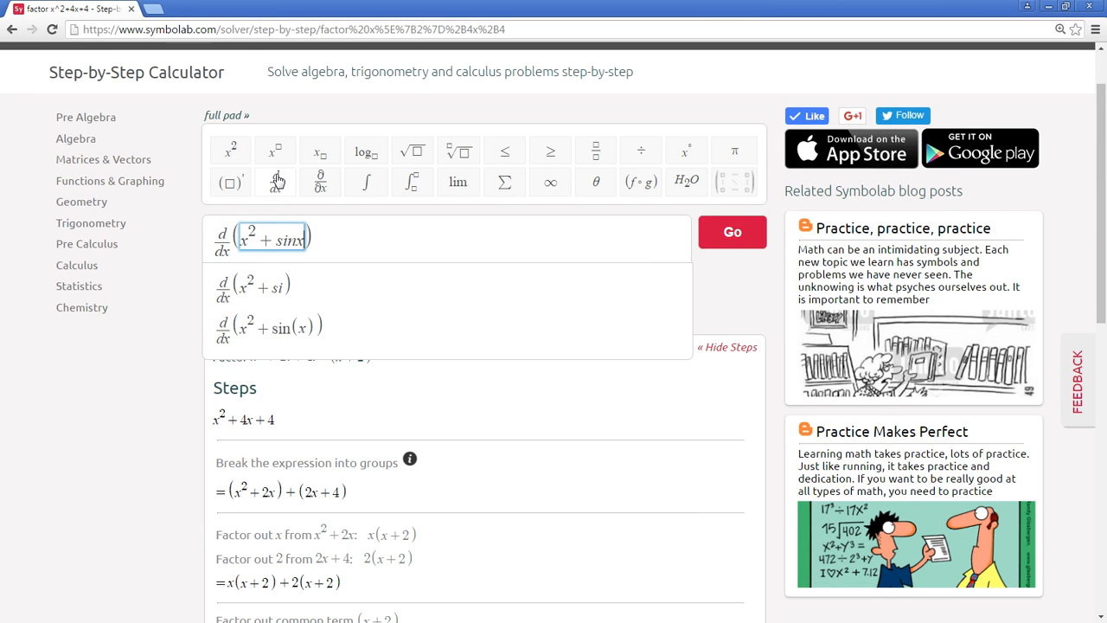
pyautogui.moveTo(741, 239)
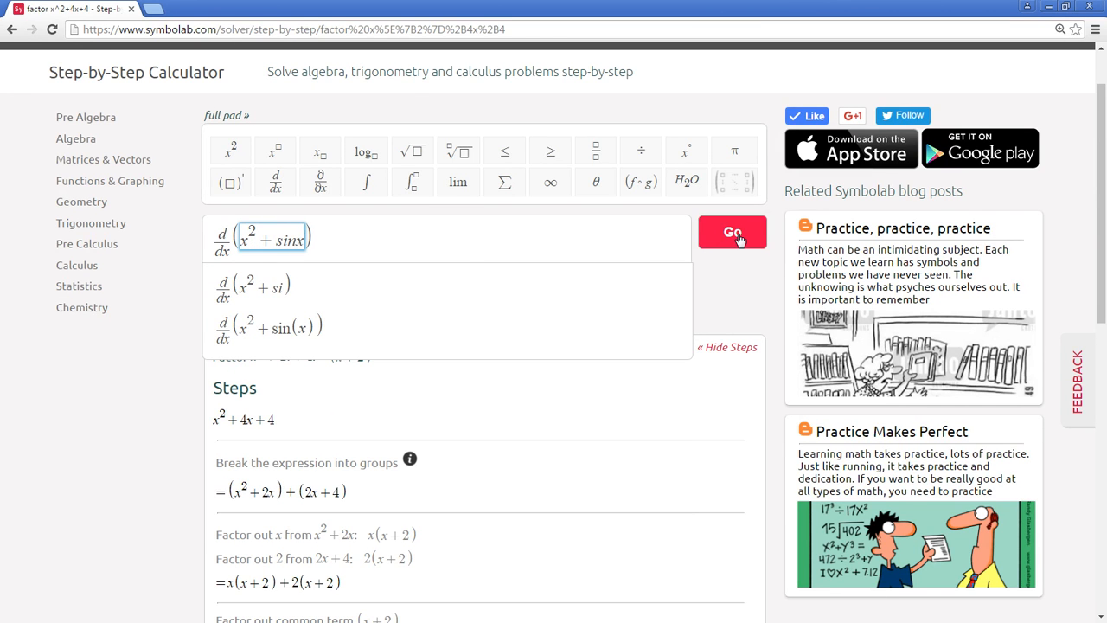
# Solve to get d/dx(x^2+sin(x)) = 2x+cos(x) with sum-rule steps
pyautogui.click(732, 232)
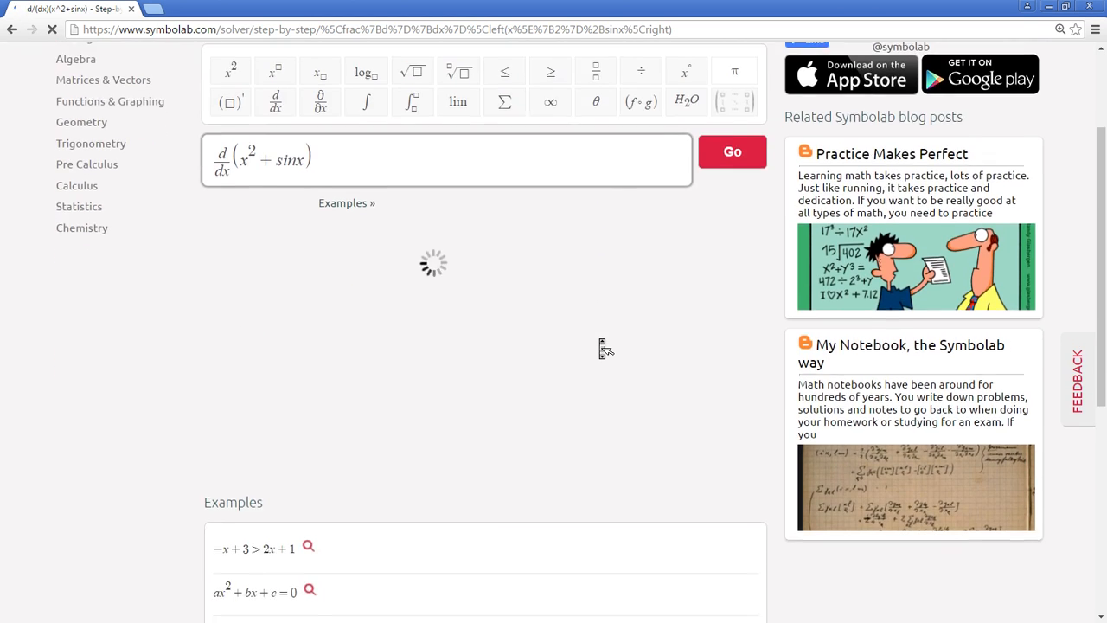
pyautogui.click(731, 152)
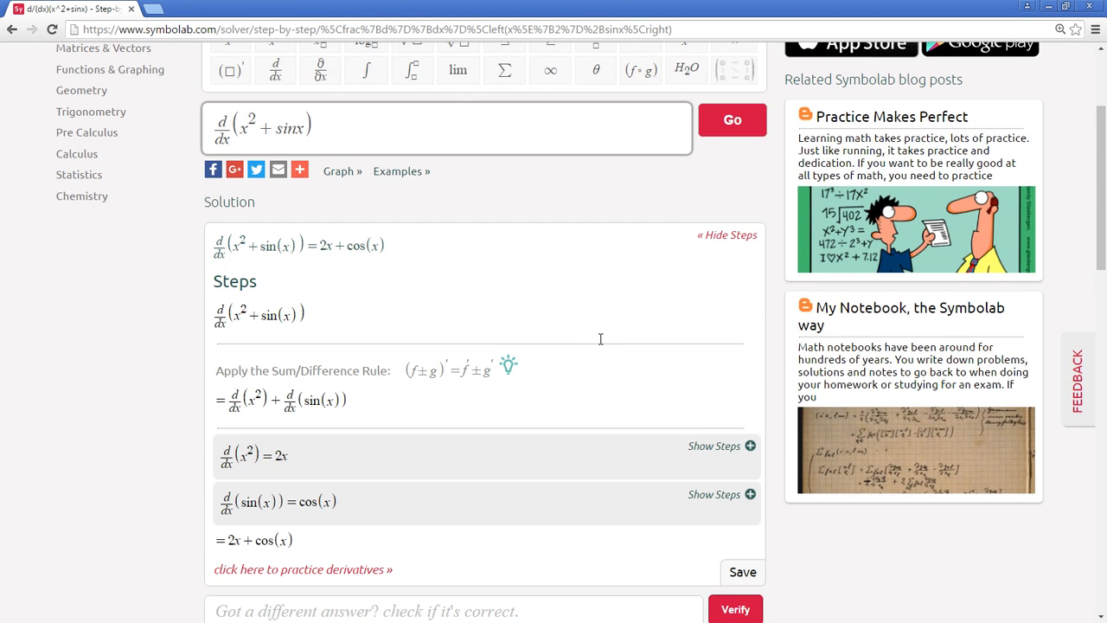